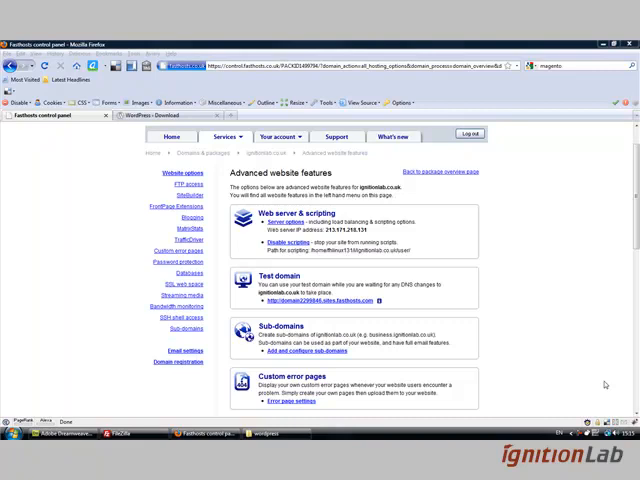
mouse_move(588, 180)
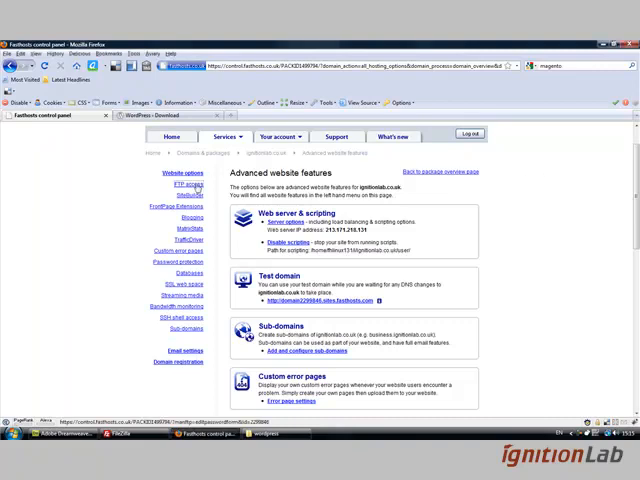
Bring up the site's FTP access page with hostname, username and password form.
click(184, 180)
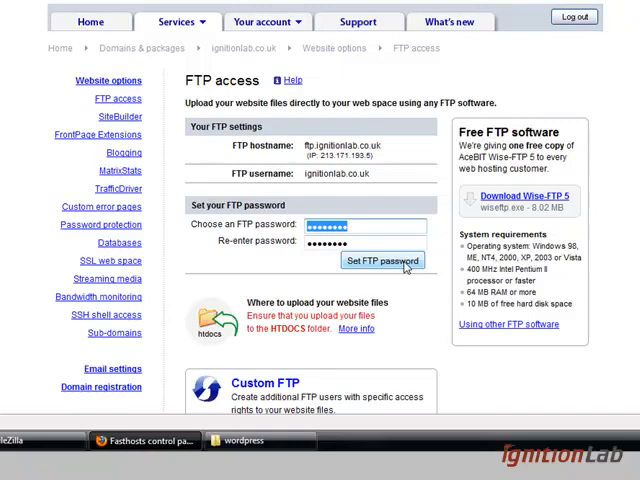
mouse_move(358, 264)
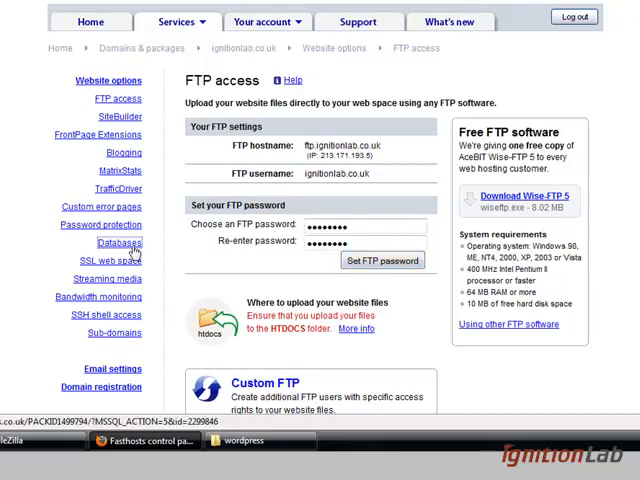
Start adding a new database from Database hosting and choose the MySQL 150MB option.
click(118, 242)
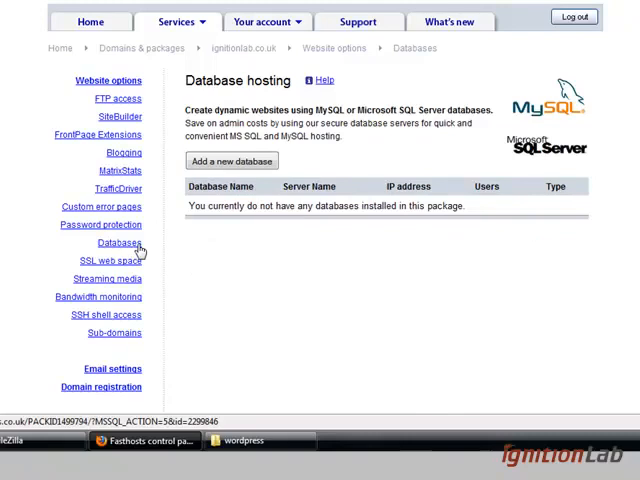
mouse_move(236, 242)
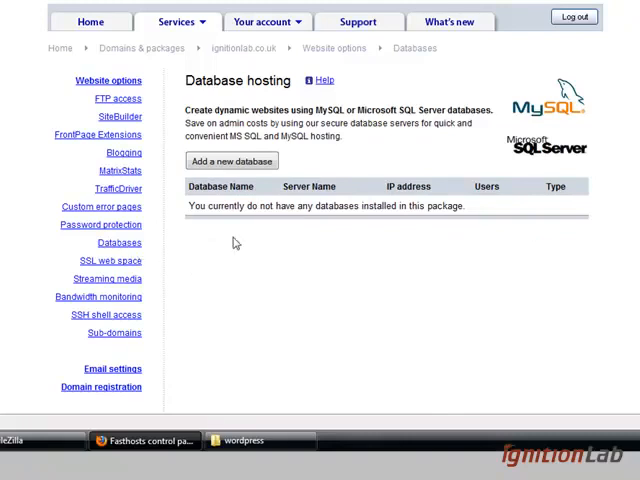
mouse_move(390, 184)
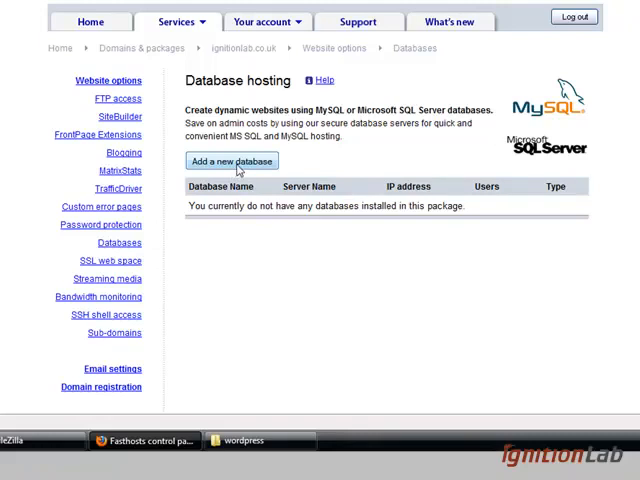
click(232, 160)
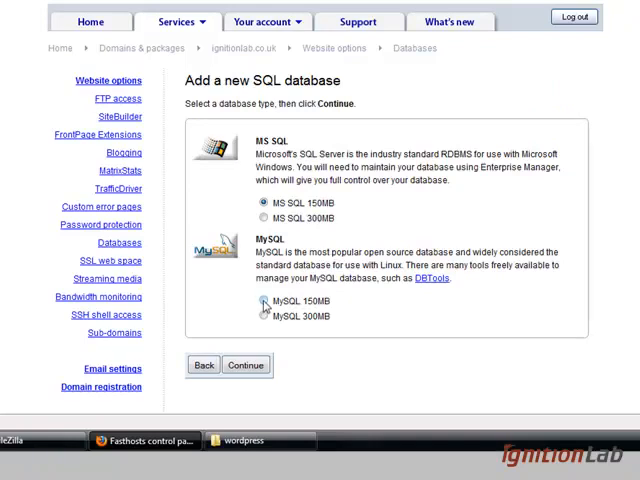
click(260, 304)
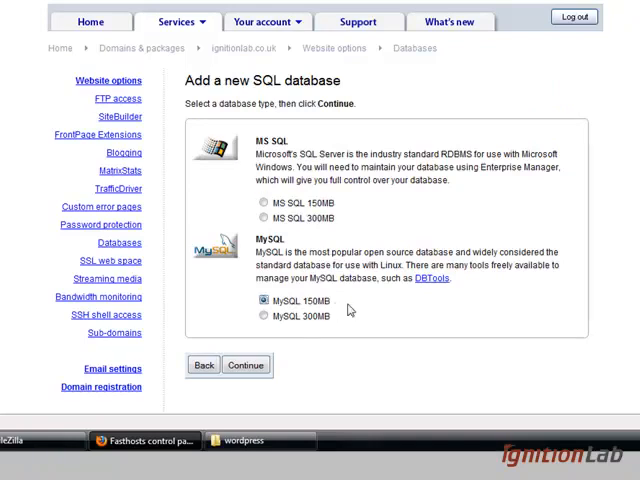
mouse_move(324, 324)
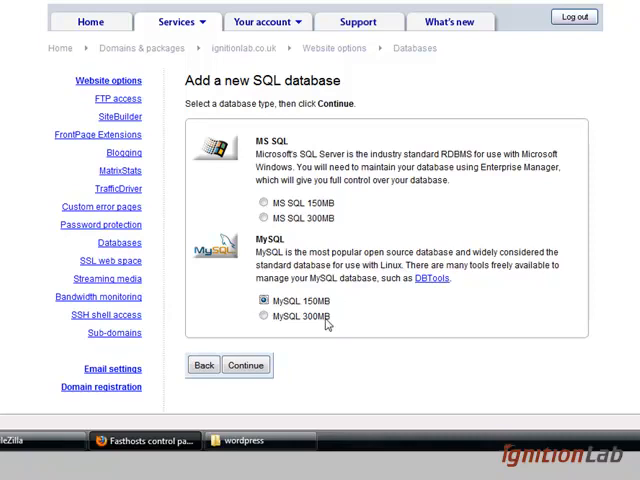
mouse_move(338, 324)
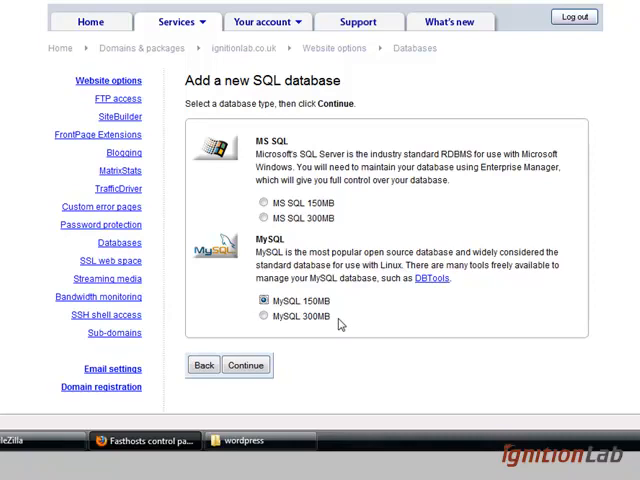
mouse_move(338, 310)
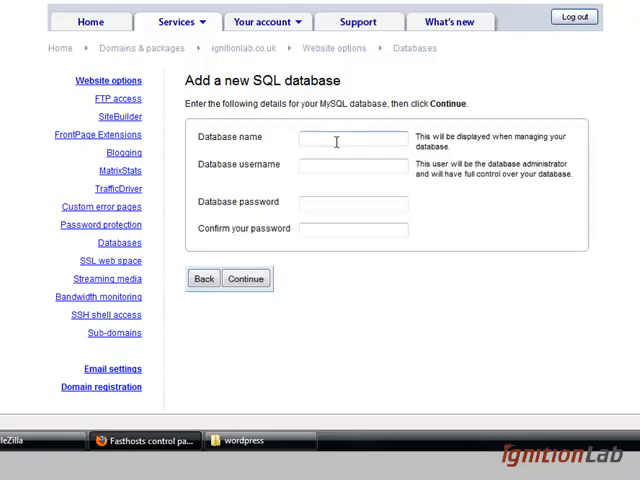
Enter 'ignitionlab' as the database name and username along with its password.
text(ignition)
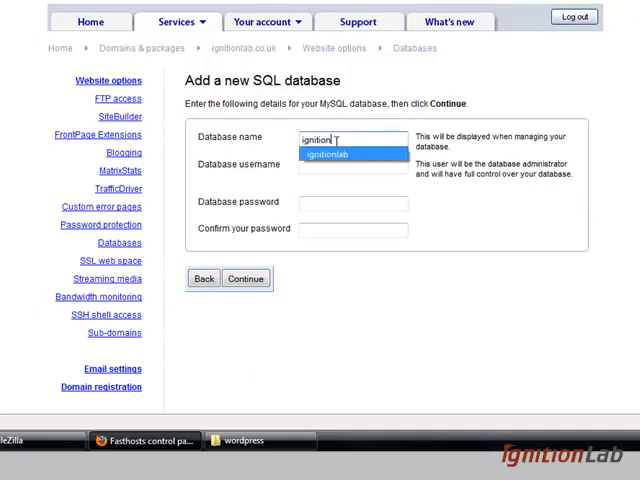
click(352, 154)
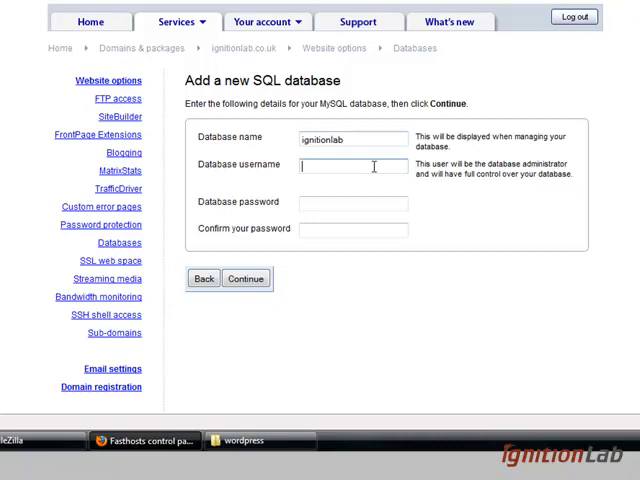
text(ignitio)
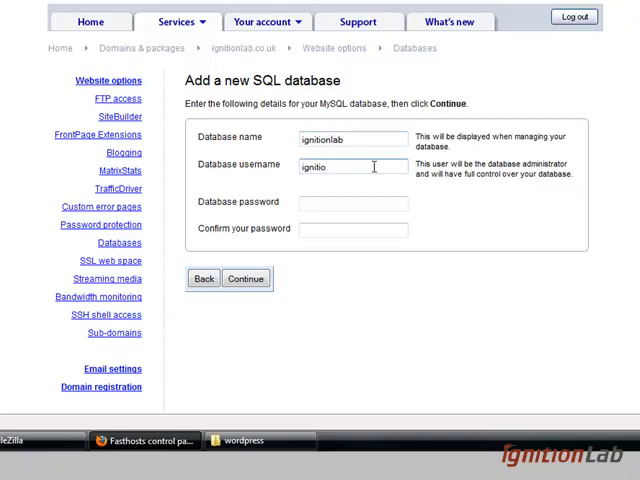
text(nlab)
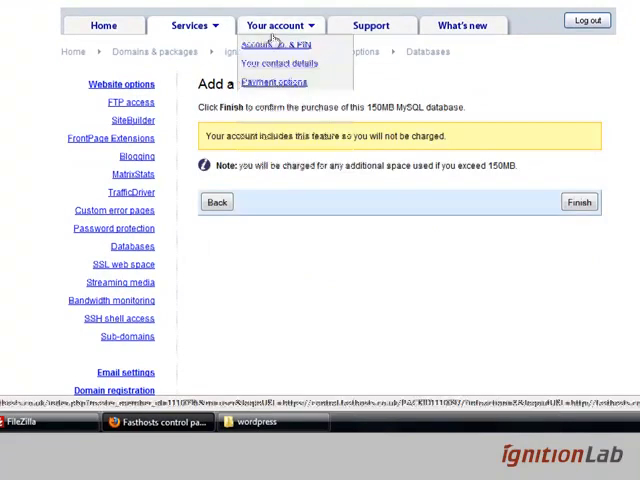
mouse_move(476, 126)
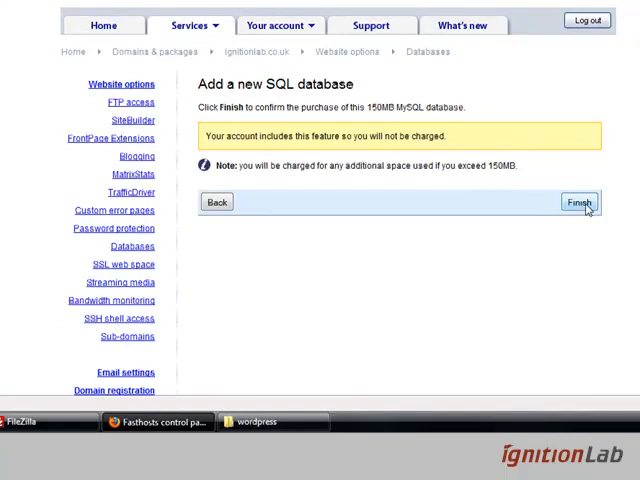
Confirm the 150MB MySQL purchase, finish creation, and copy the listed server IP address.
click(580, 202)
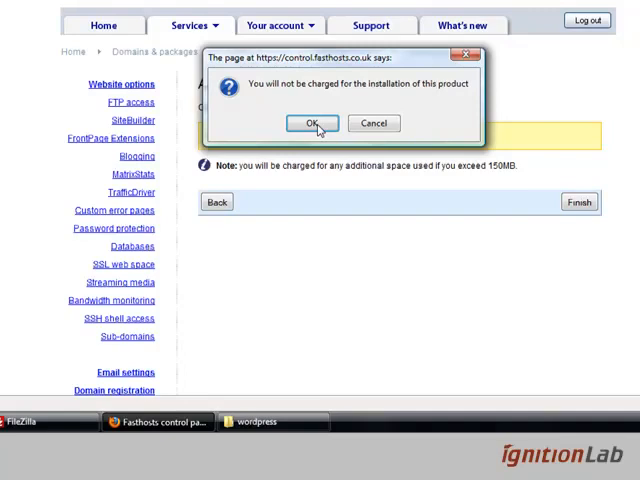
click(312, 122)
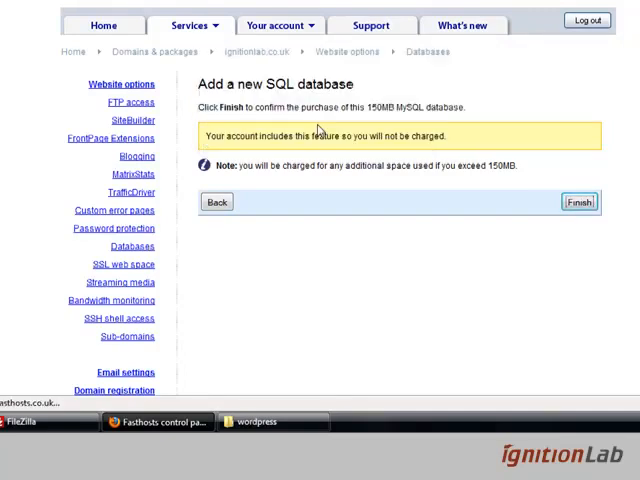
click(578, 202)
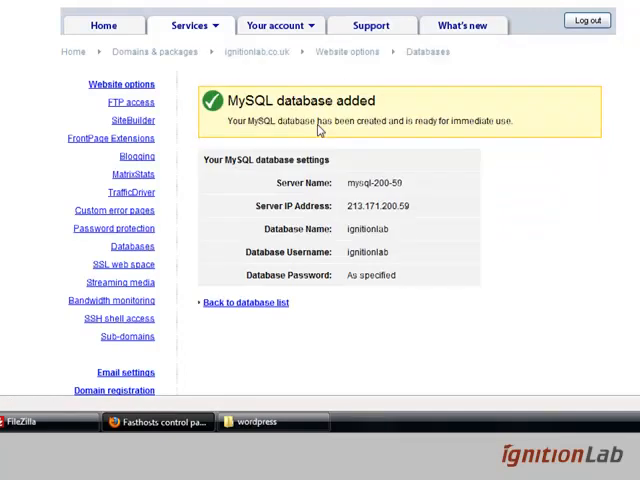
mouse_move(544, 116)
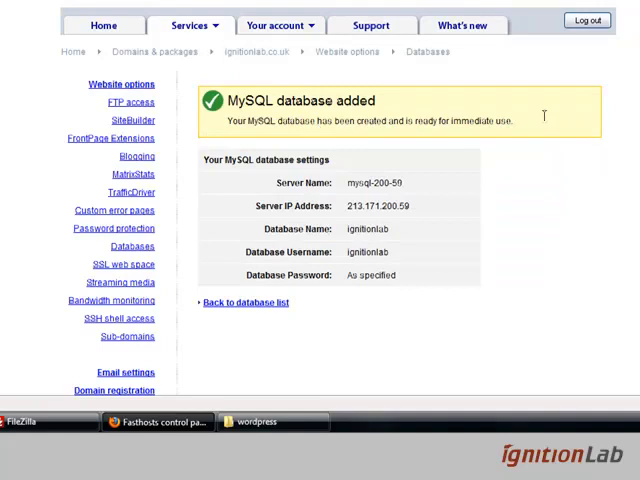
mouse_move(548, 120)
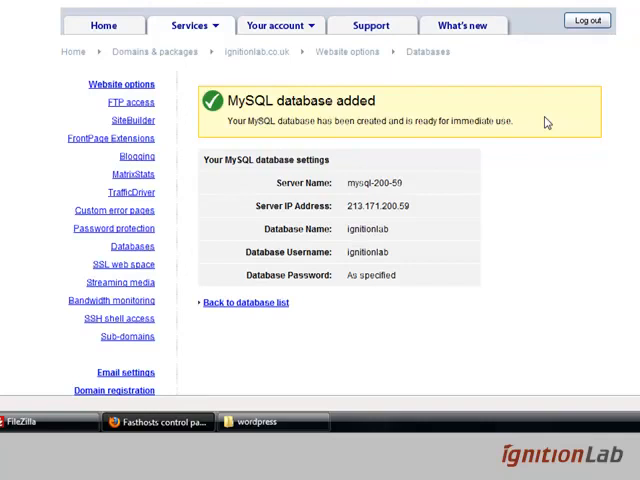
mouse_move(432, 206)
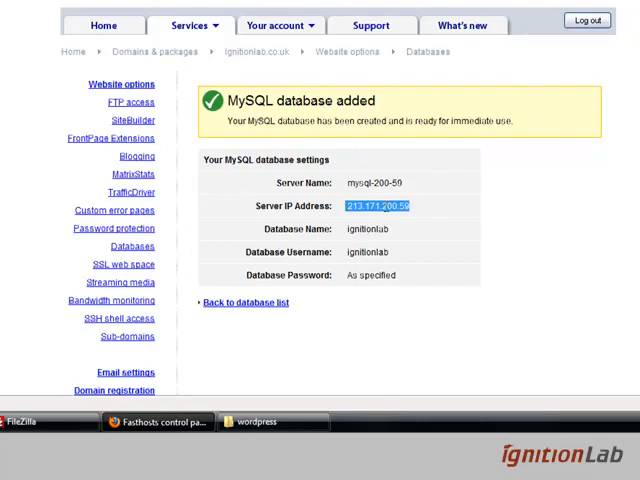
right_click(378, 206)
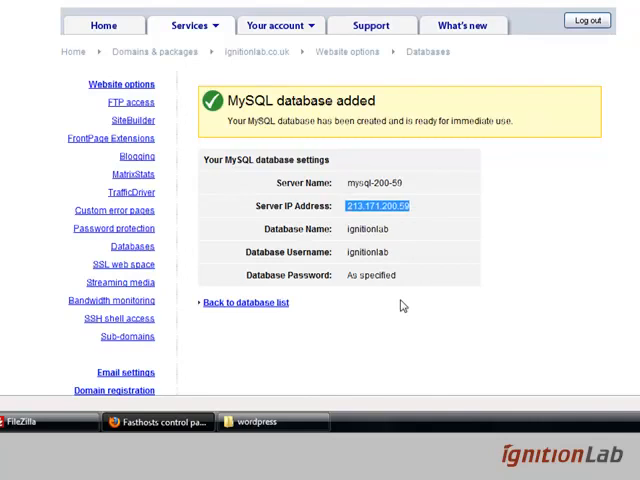
mouse_move(400, 304)
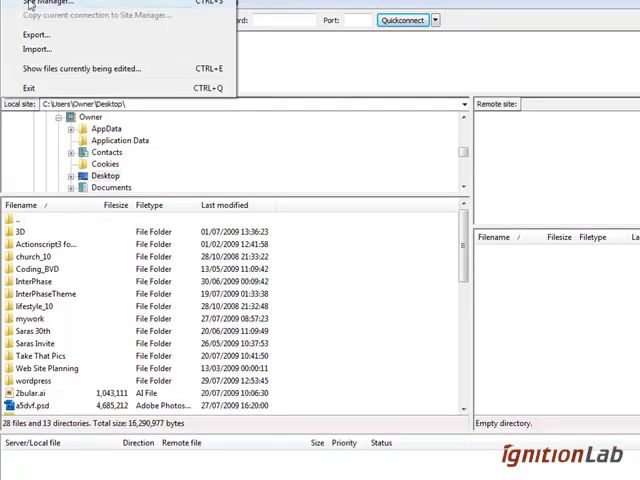
Save a new 'ignitionlab' FTP site entry in FileZilla's Site Manager.
click(52, 4)
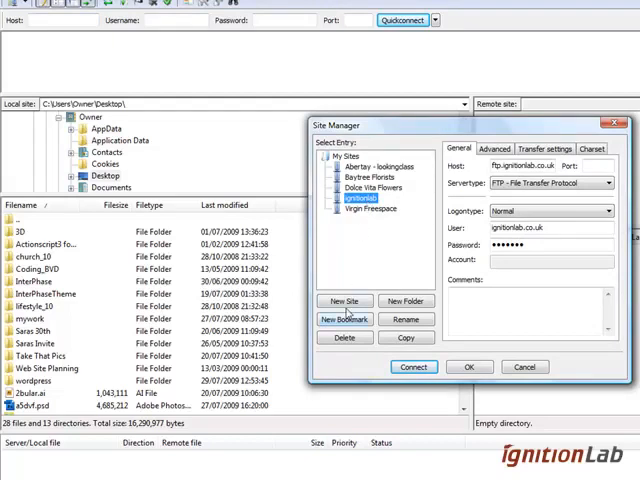
click(360, 208)
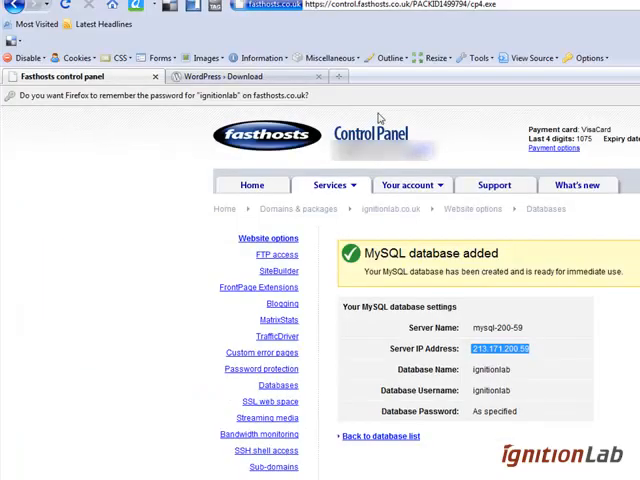
Download the WordPress 2.8.2 zip from WordPress.org and save it to the computer.
click(244, 76)
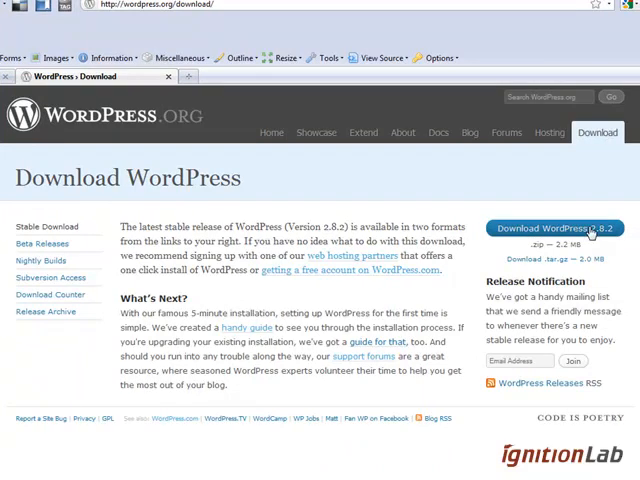
click(552, 228)
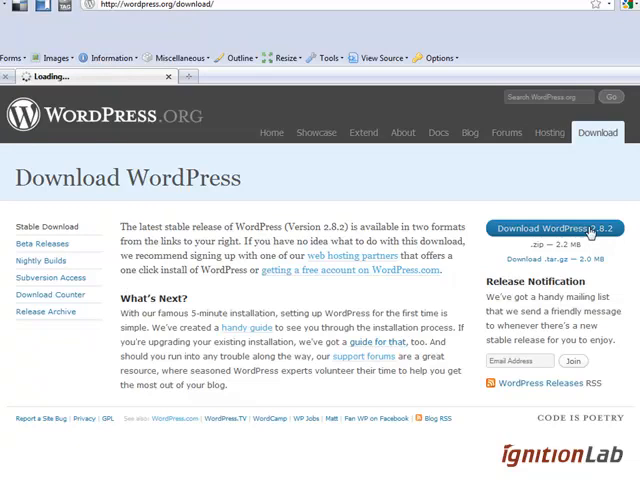
click(556, 228)
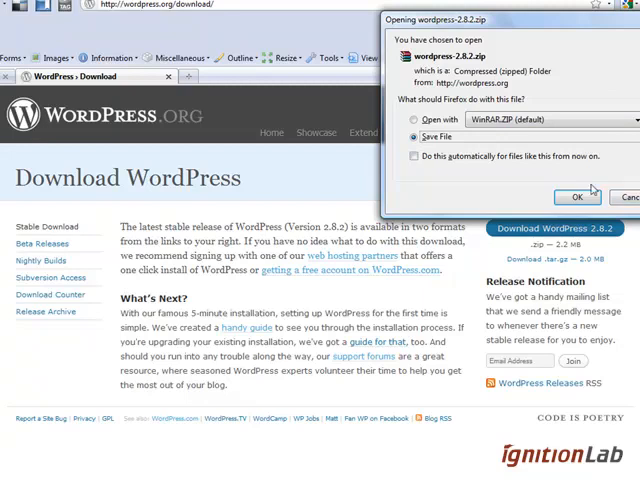
click(576, 196)
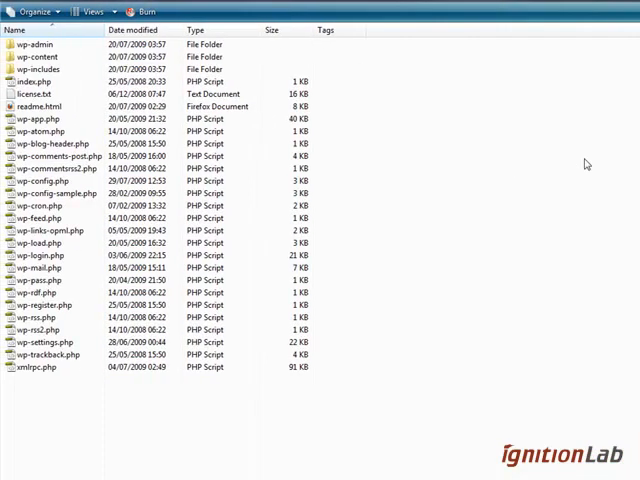
mouse_move(588, 150)
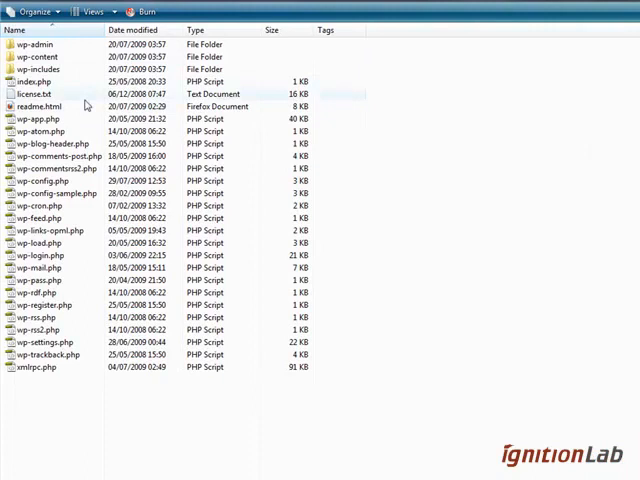
mouse_move(70, 200)
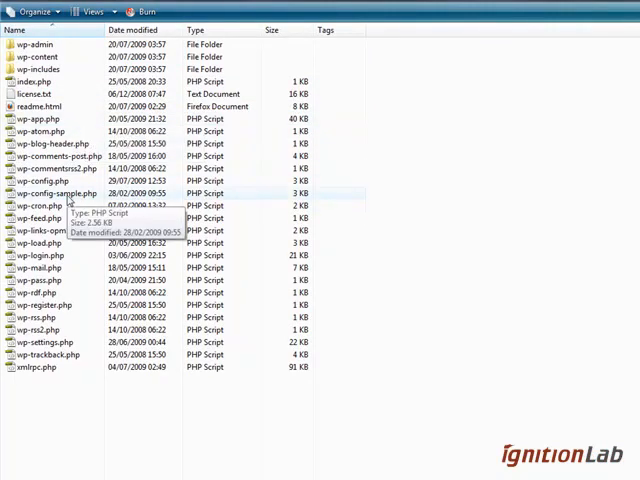
mouse_move(44, 218)
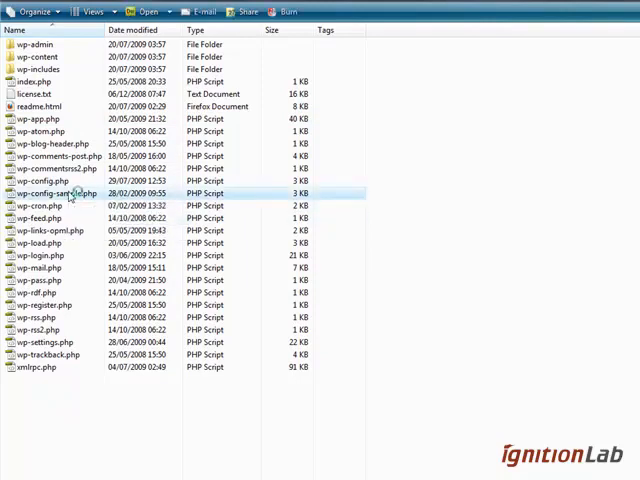
Open wp-config-sample.php from the extracted wordpress folder in Dreamweaver.
double_click(48, 192)
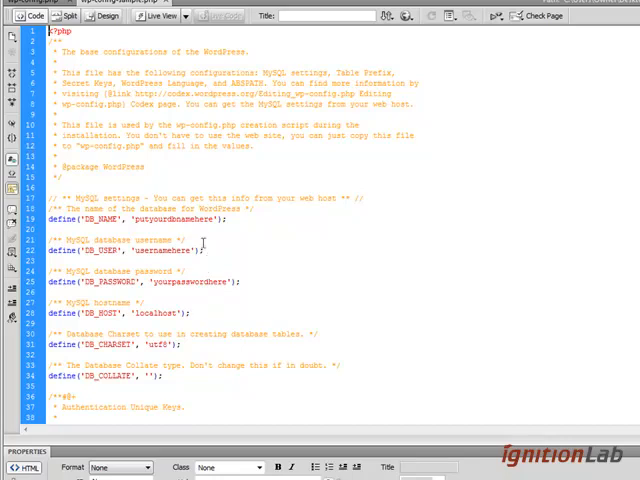
Set DB_NAME and DB_USER to 'ignitionlab' and DB_HOST to 13.171.200.59.
double_click(178, 218)
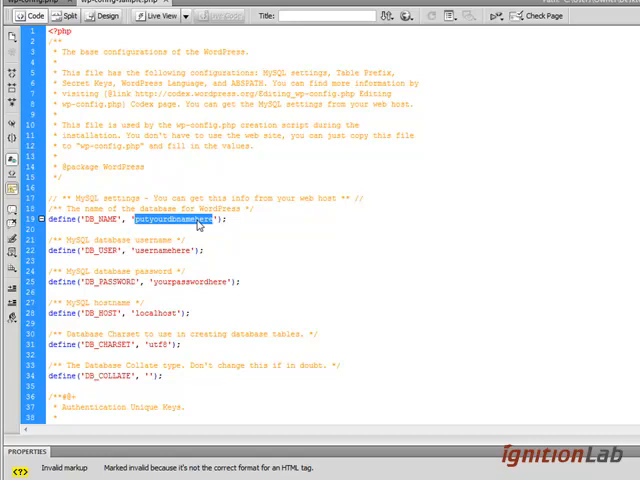
text(ignitionla)
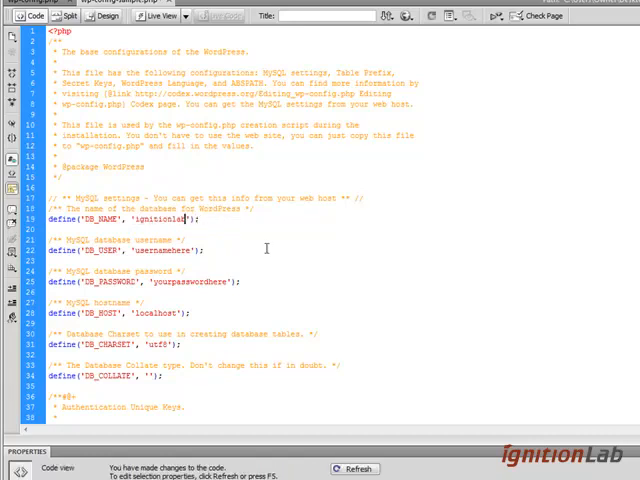
double_click(166, 250)
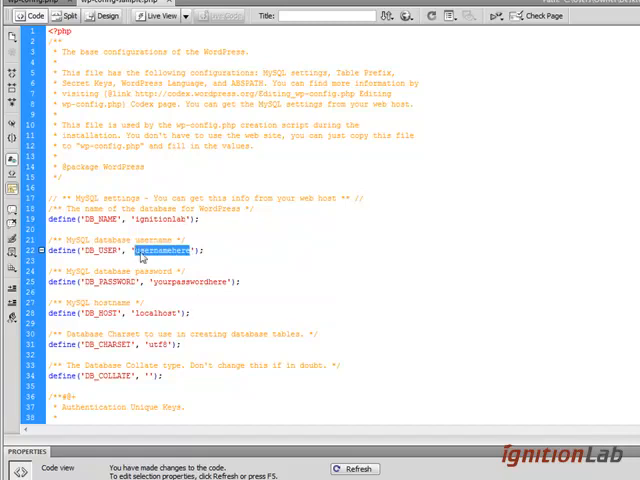
text(ignitionlab)
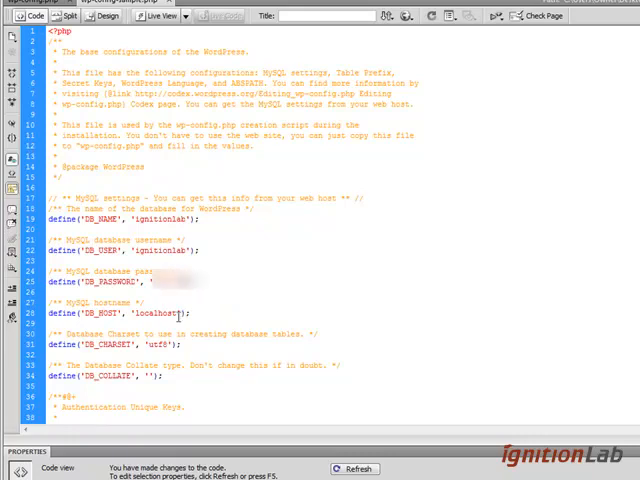
double_click(144, 312)
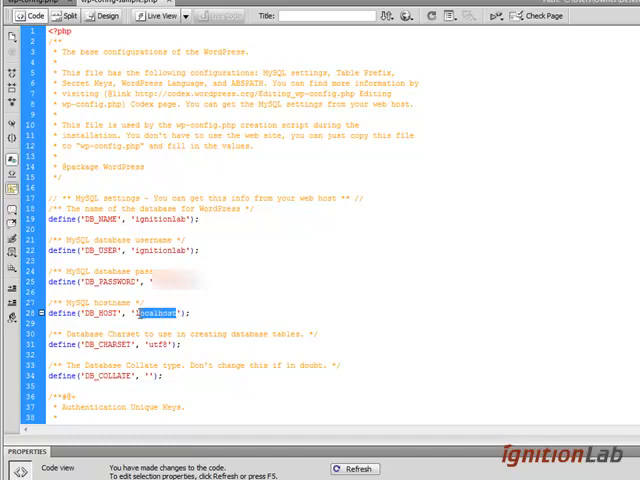
text(13.171.200.59)
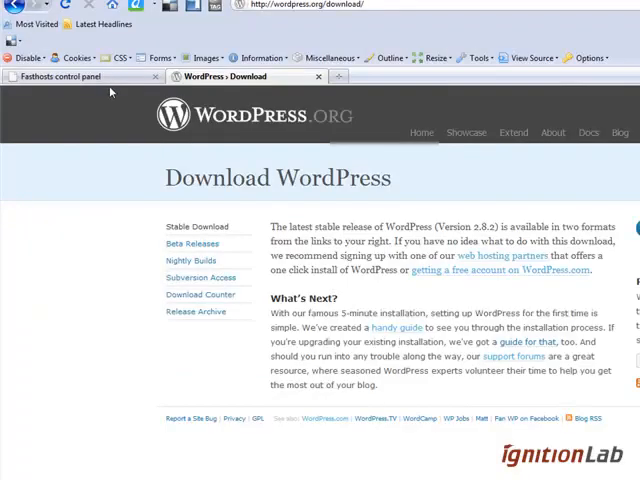
click(76, 76)
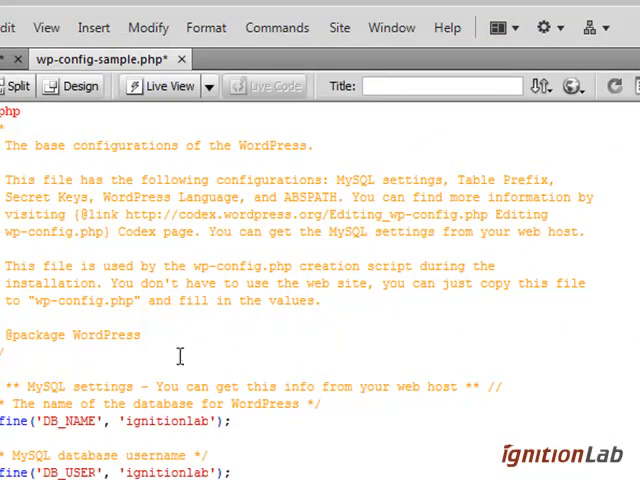
mouse_move(268, 180)
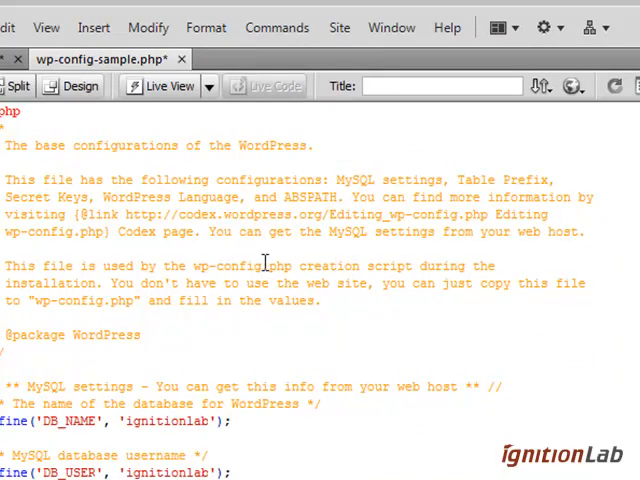
mouse_move(592, 336)
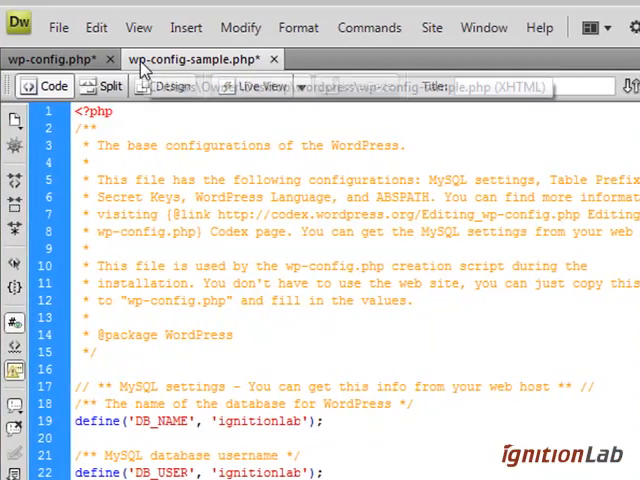
Save the configuration via Save As into the wordpress folder, overwriting, and reload the saved version.
click(56, 60)
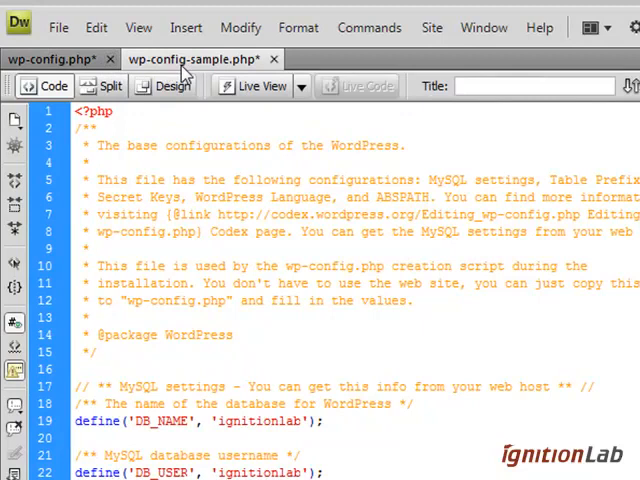
click(58, 28)
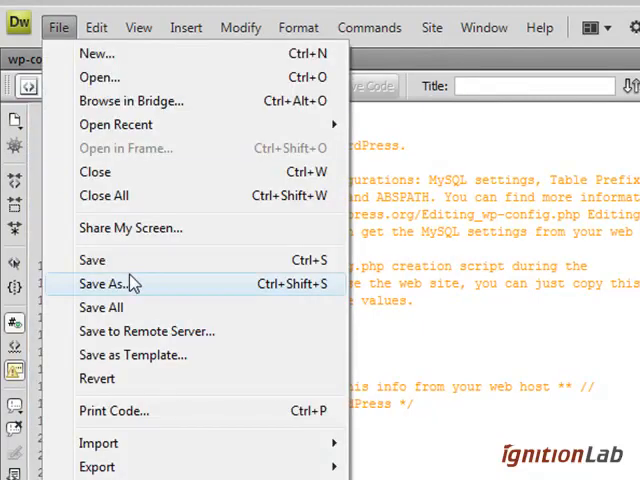
click(104, 284)
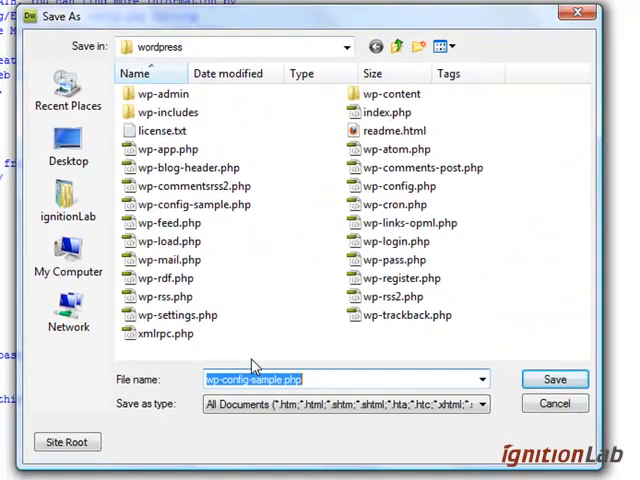
click(400, 186)
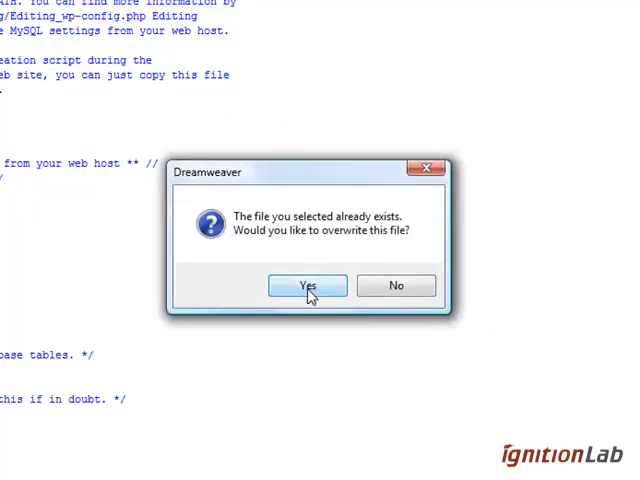
click(308, 284)
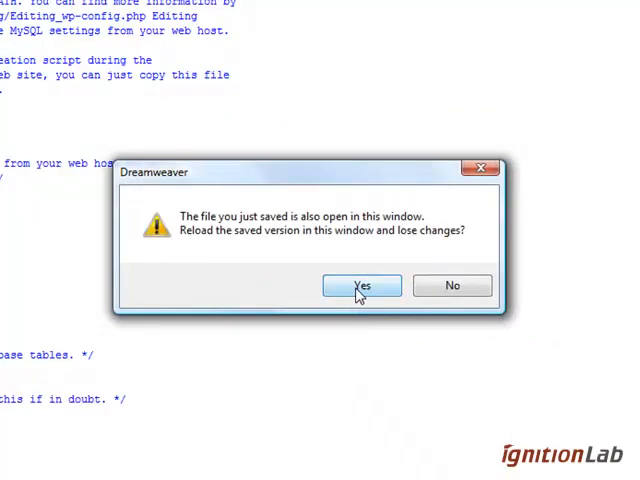
click(360, 284)
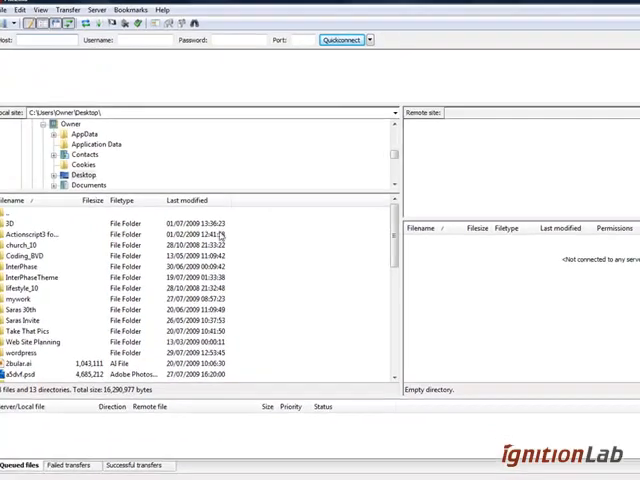
Connect to the saved 'ignitionlab' FTP site so the remote web space folders are listed.
click(16, 28)
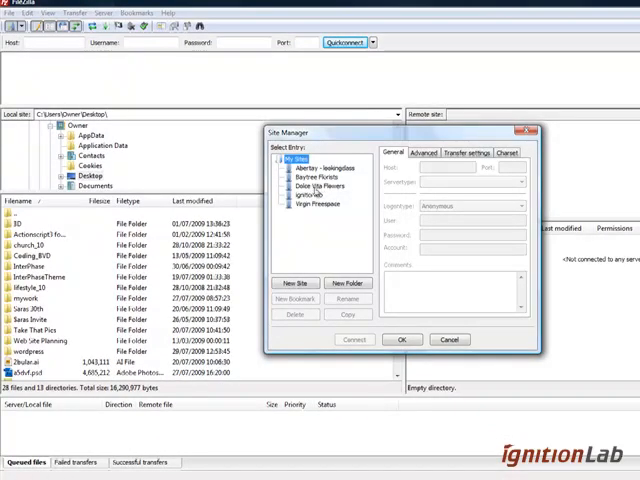
click(302, 194)
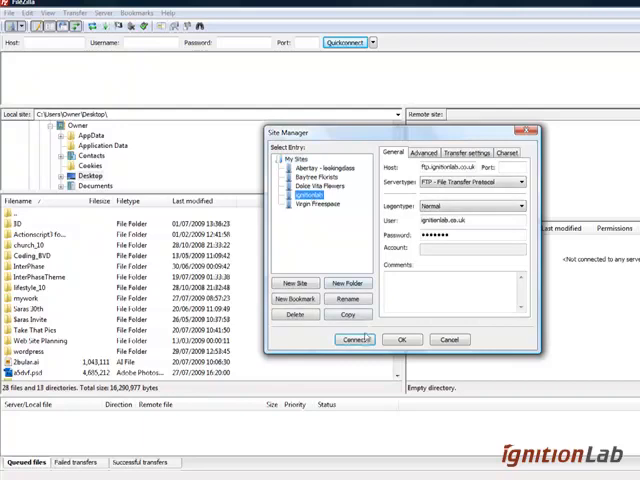
click(356, 340)
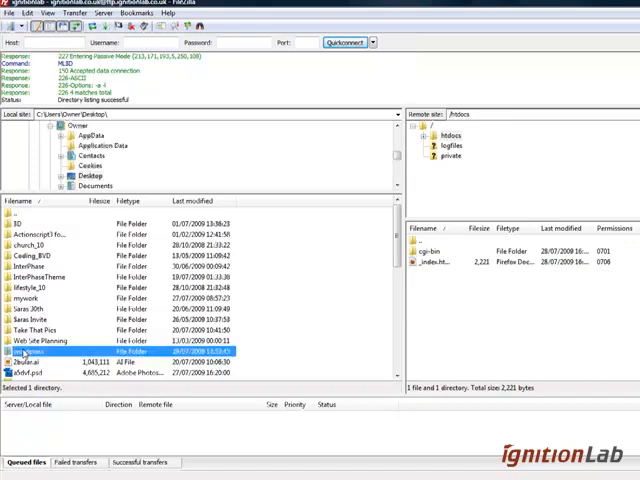
Show the contents of the local wordpress folder in the Local site tree.
double_click(40, 352)
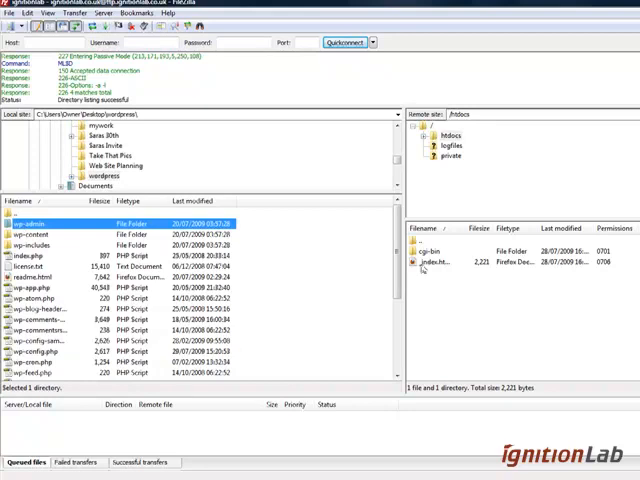
scroll(down, 3)
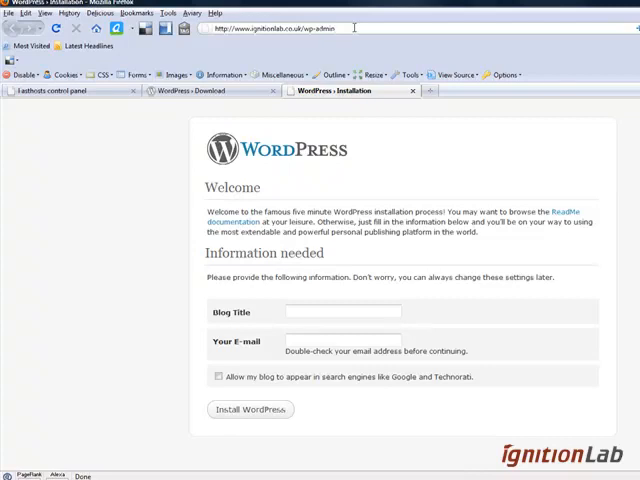
mouse_move(378, 336)
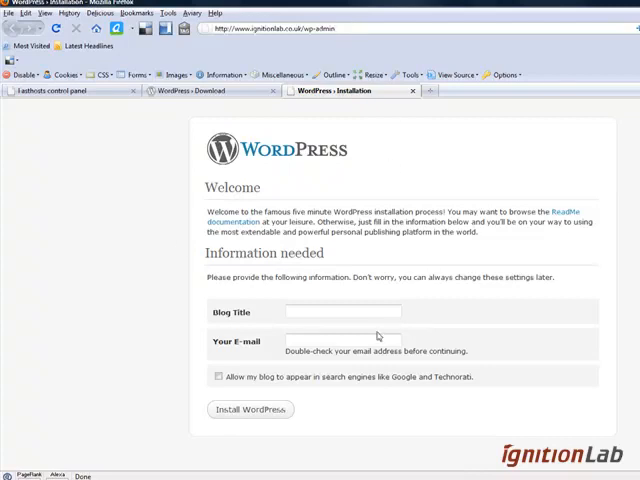
Enter the blog title 'My Blog by ignitionlab', correcting the mistyped letters.
click(344, 312)
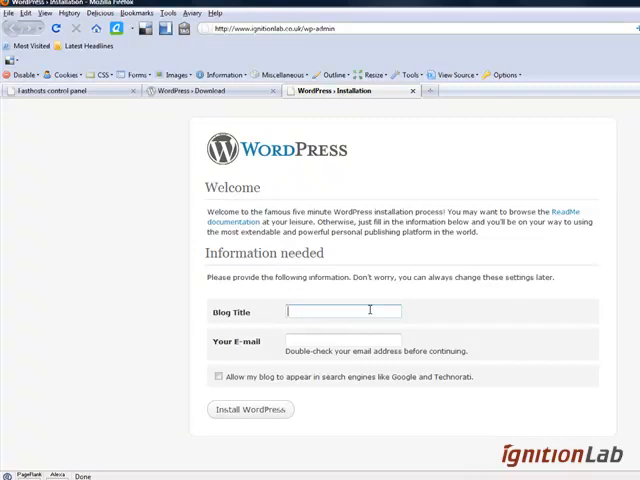
text(My)
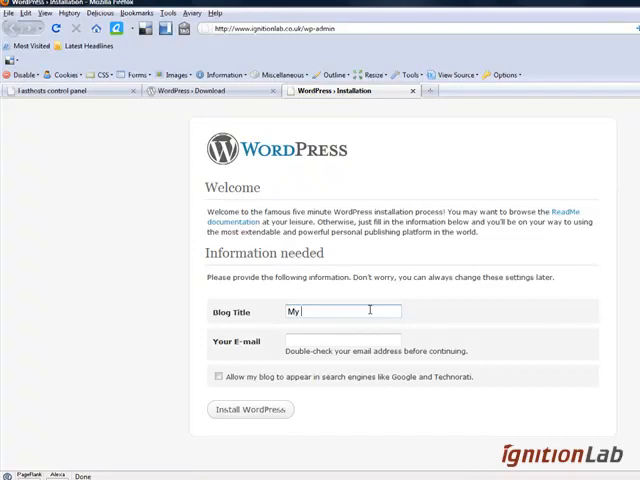
text(Blog)
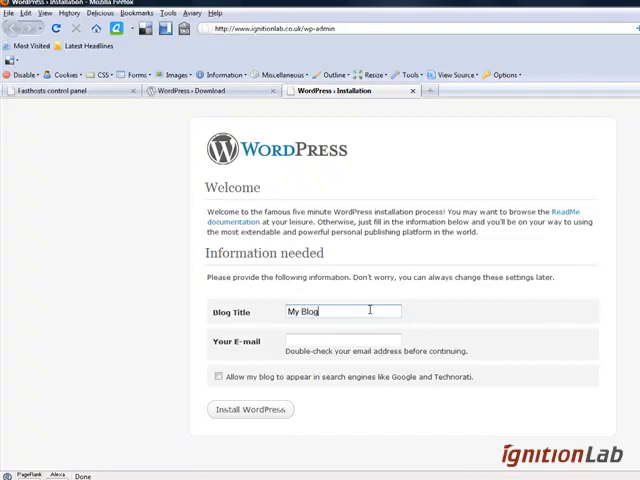
text(by Ch)
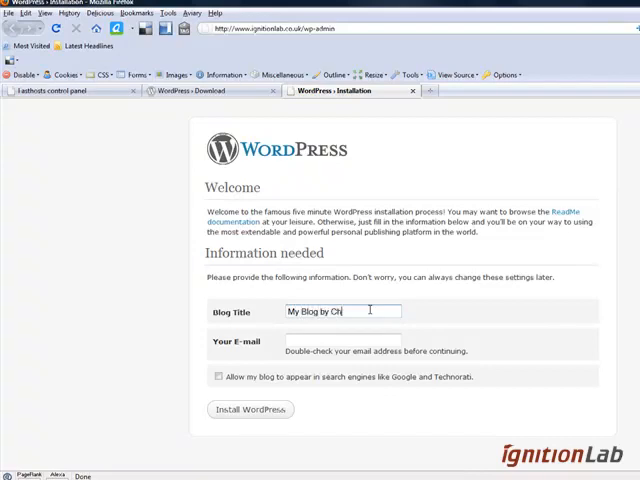
key(Backspace)
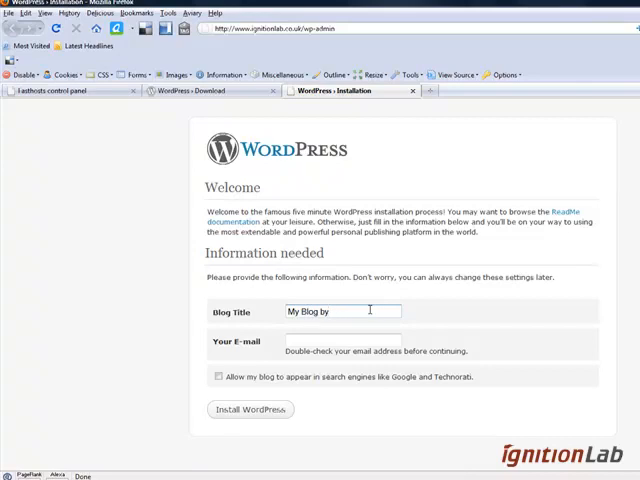
text(ignitionlab)
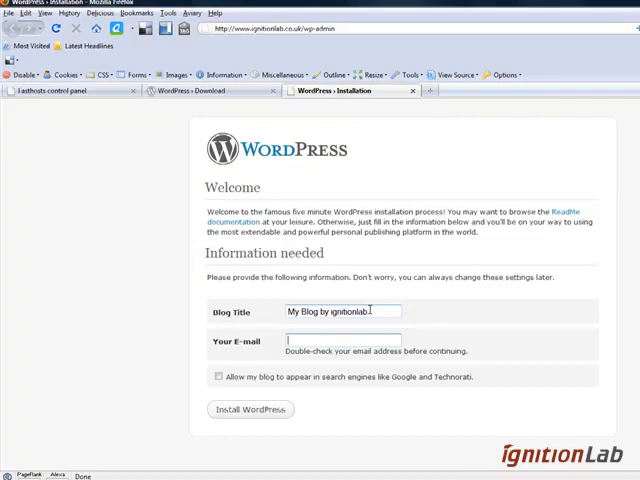
text(ch)
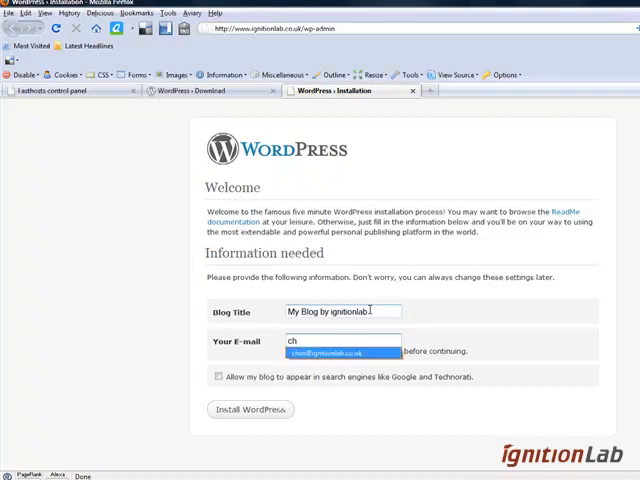
Fill the e-mail address from autocomplete and submit Install WordPress.
click(328, 352)
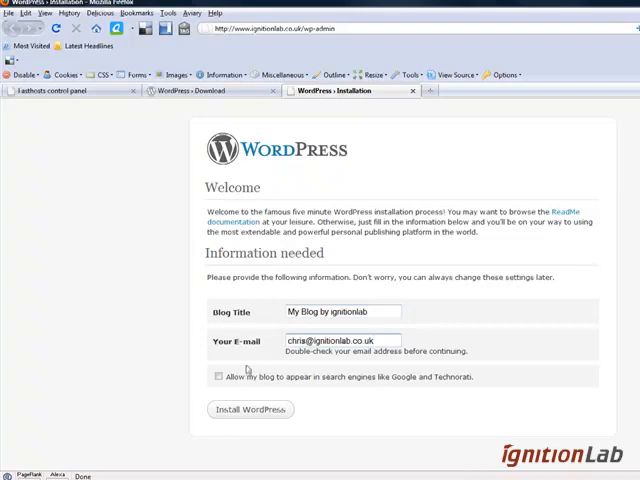
click(216, 376)
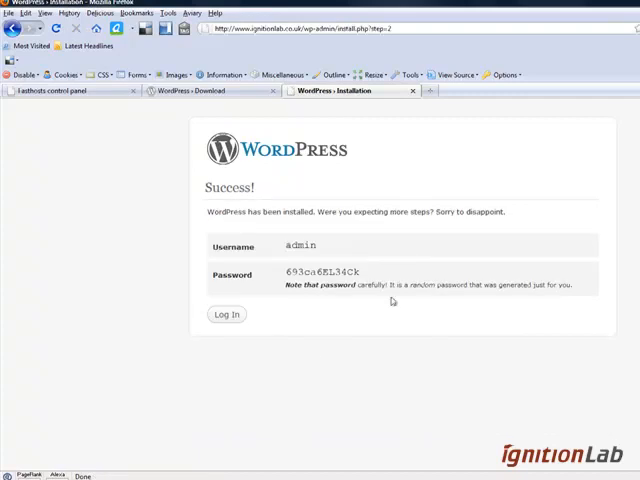
mouse_move(268, 250)
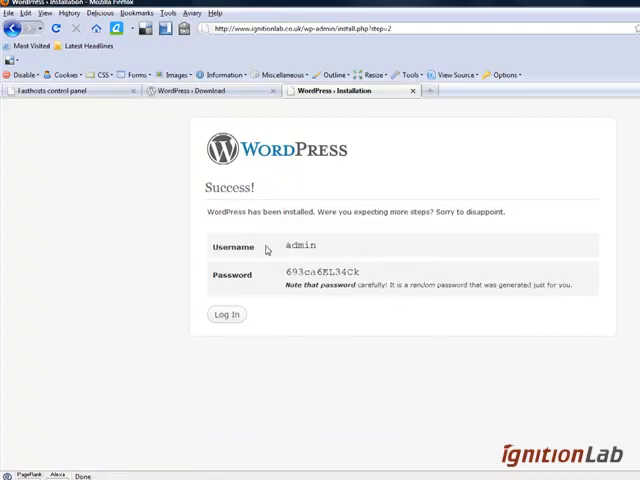
mouse_move(366, 276)
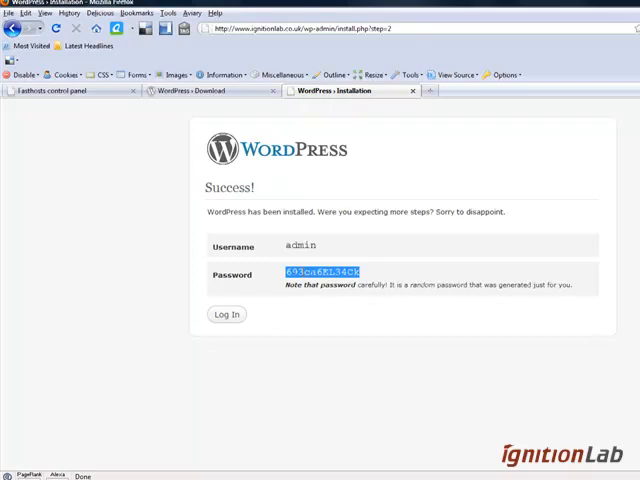
mouse_move(296, 386)
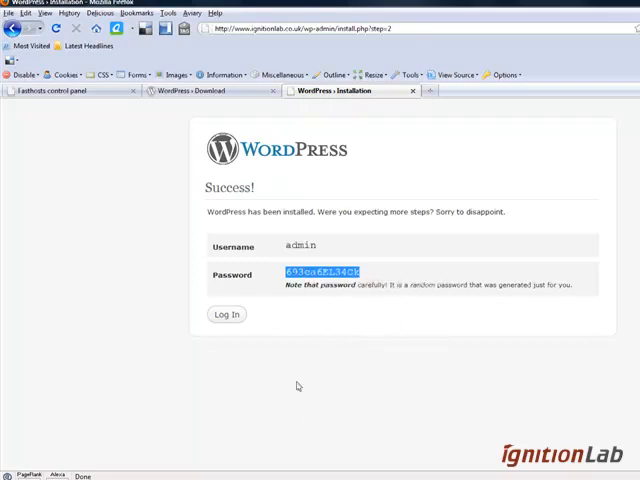
Proceed from the install success page to the WordPress login page.
click(226, 314)
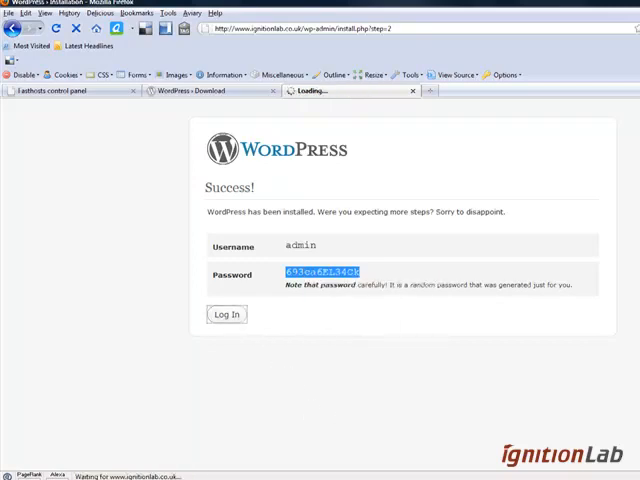
Log in as admin with the generated password to reach the My Blog dashboard.
click(226, 314)
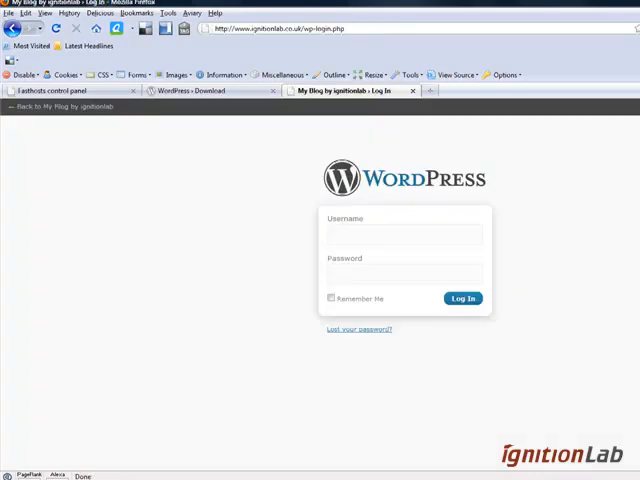
text(admin)
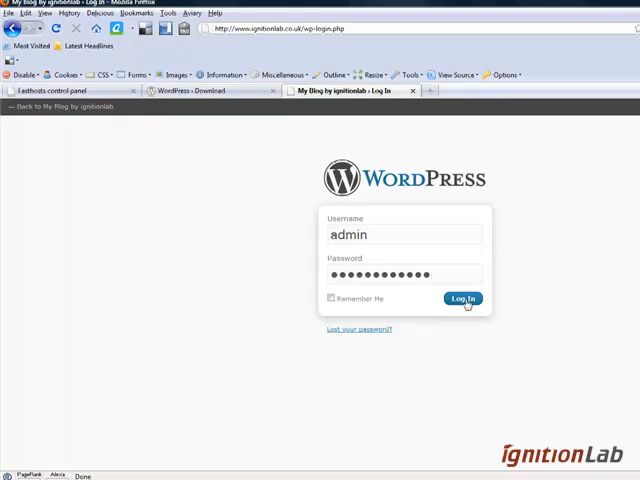
click(460, 300)
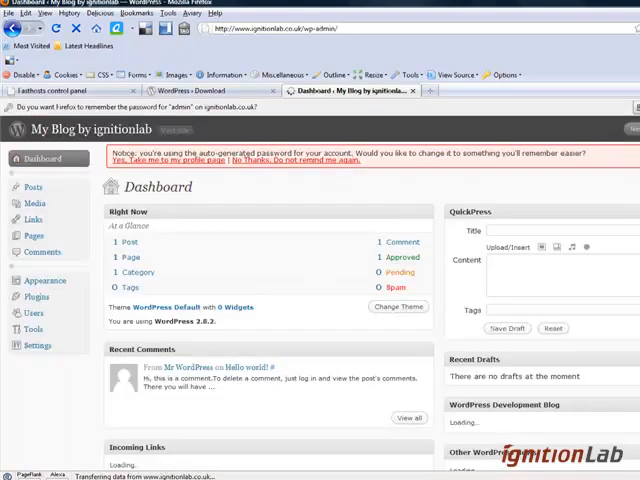